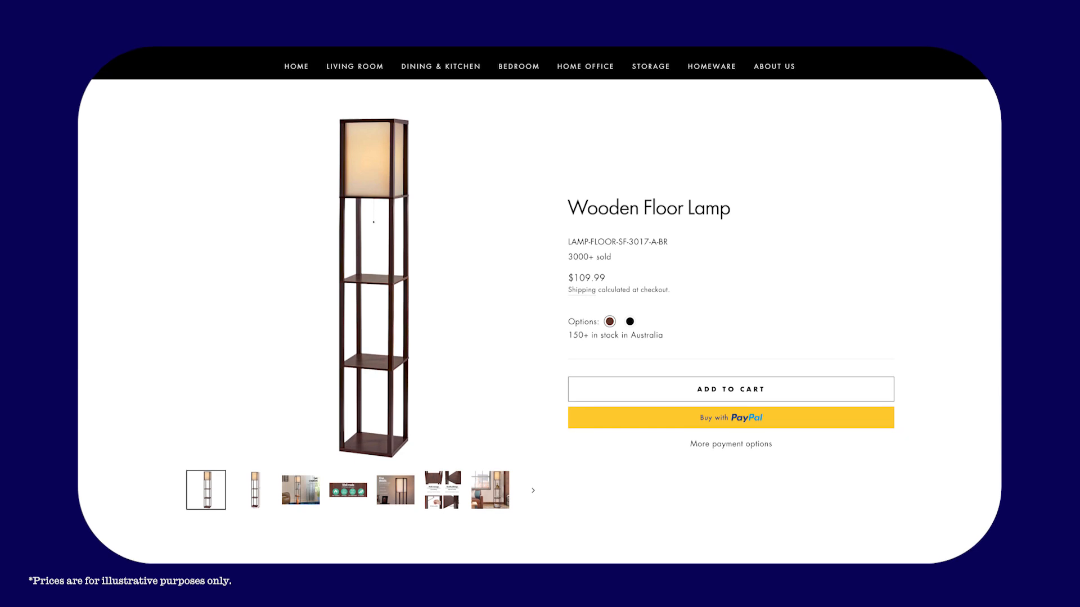
mouse_move(810, 399)
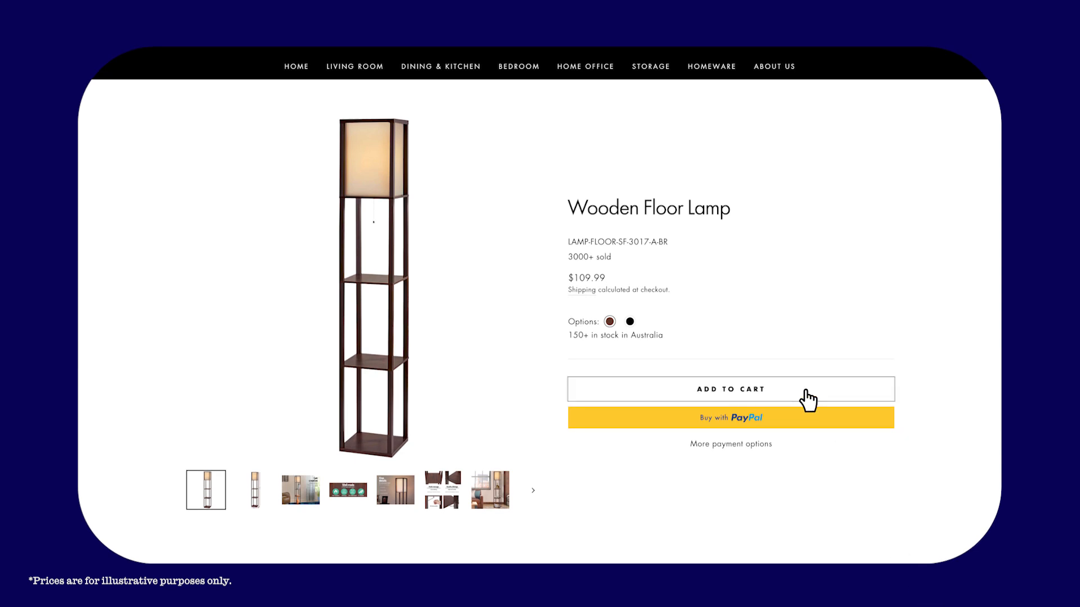
Sign in to Dropshipzone and switch on Account Binding to link the Shopify store
left_click(731, 388)
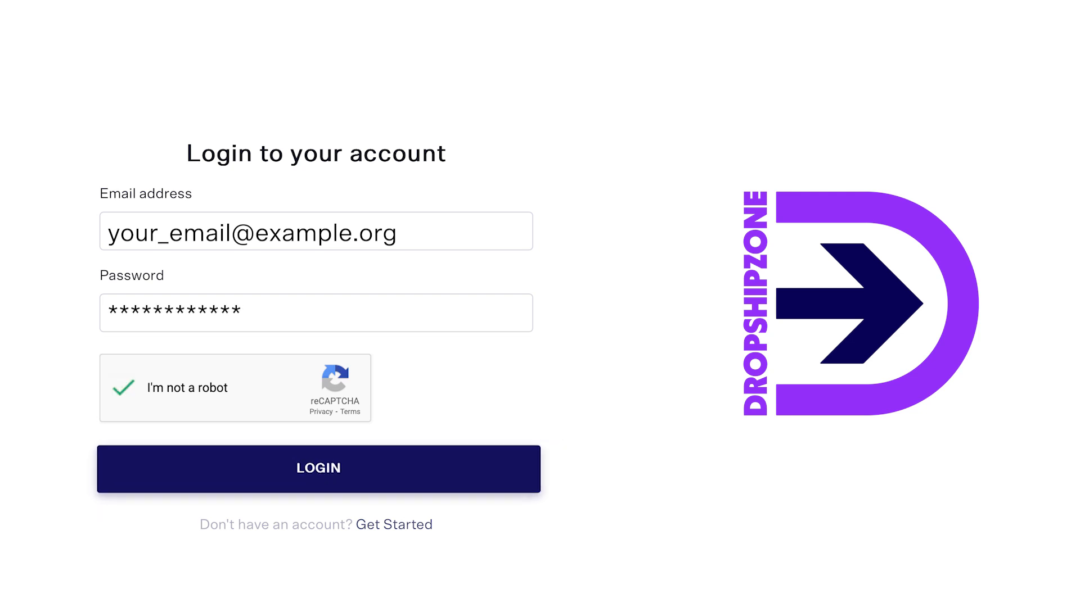
left_click(317, 469)
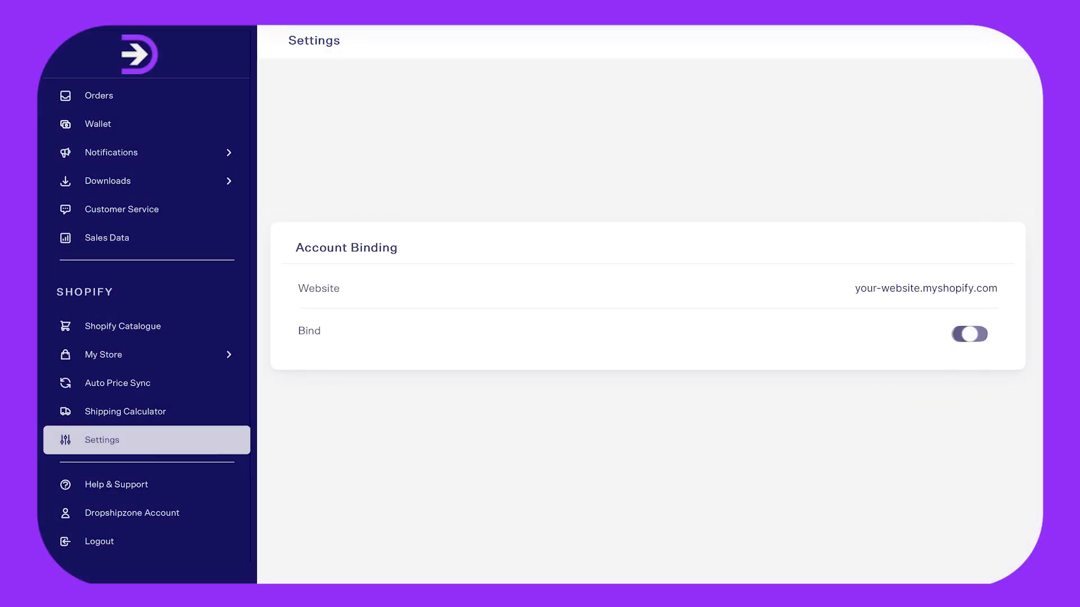
left_click(968, 334)
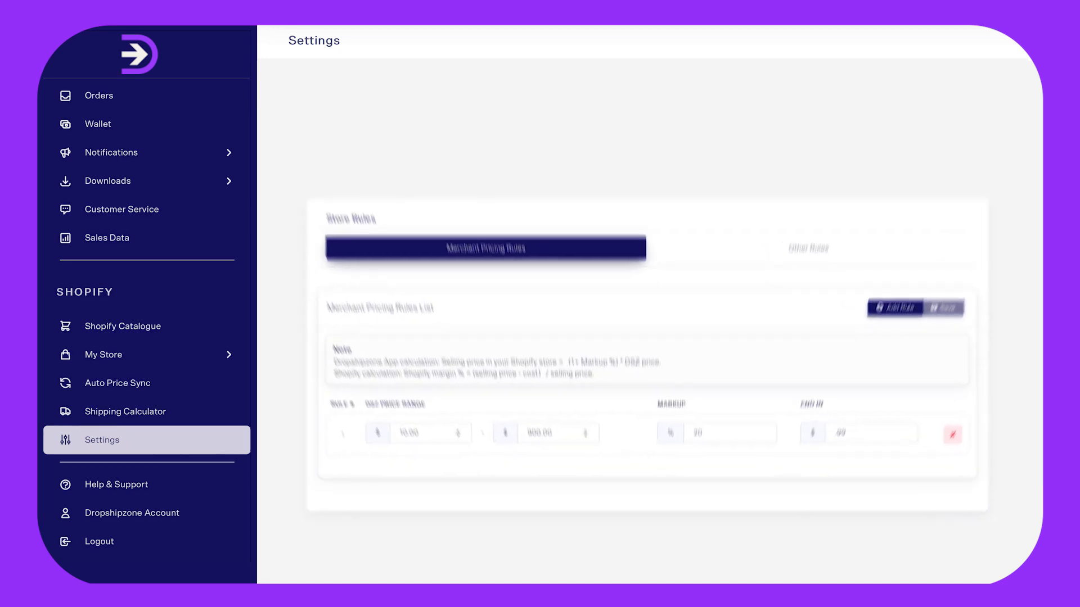
Enable Automatically Fulfill Orders under Other Rules and save the store rules
left_click(809, 248)
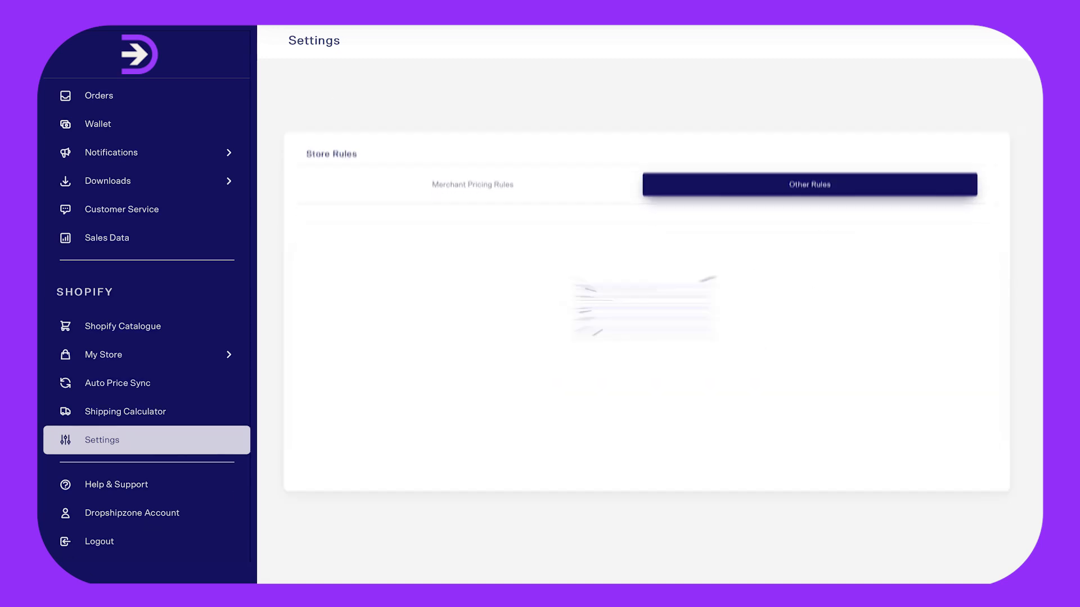
left_click(809, 184)
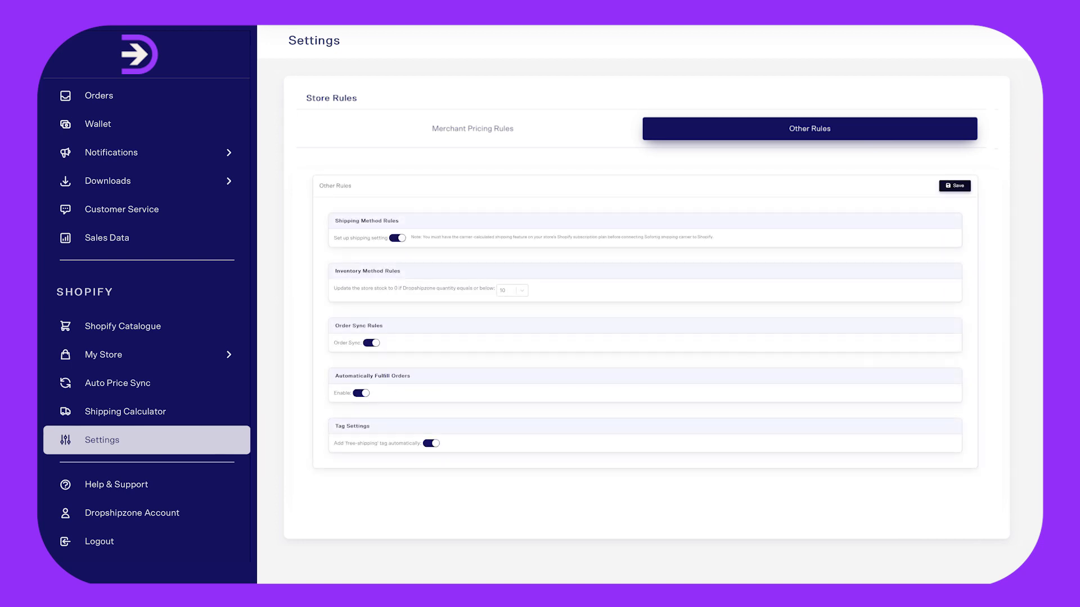
mouse_move(721, 309)
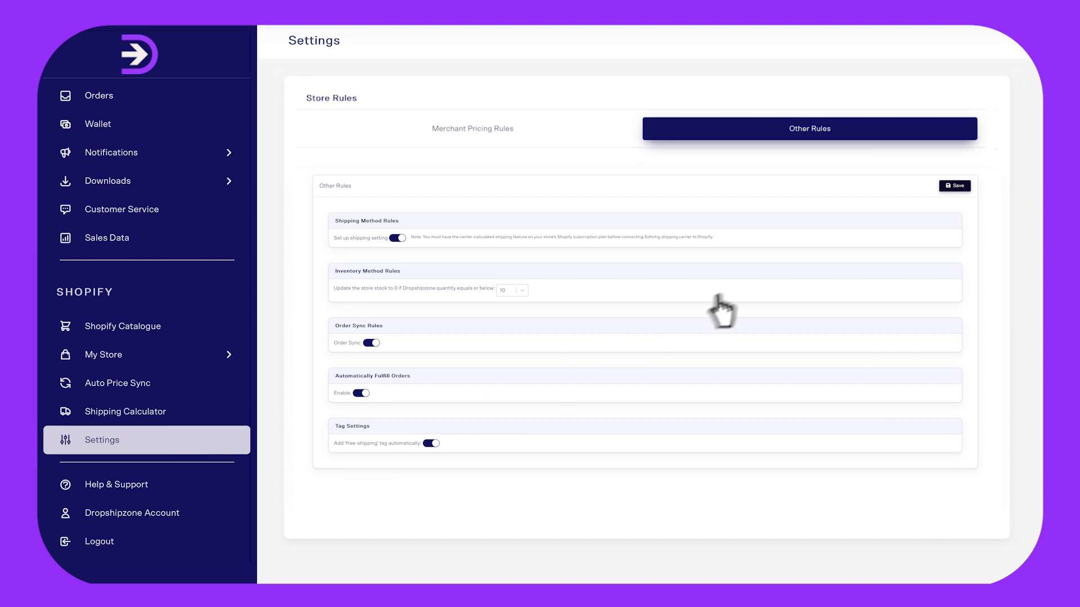
left_click(954, 186)
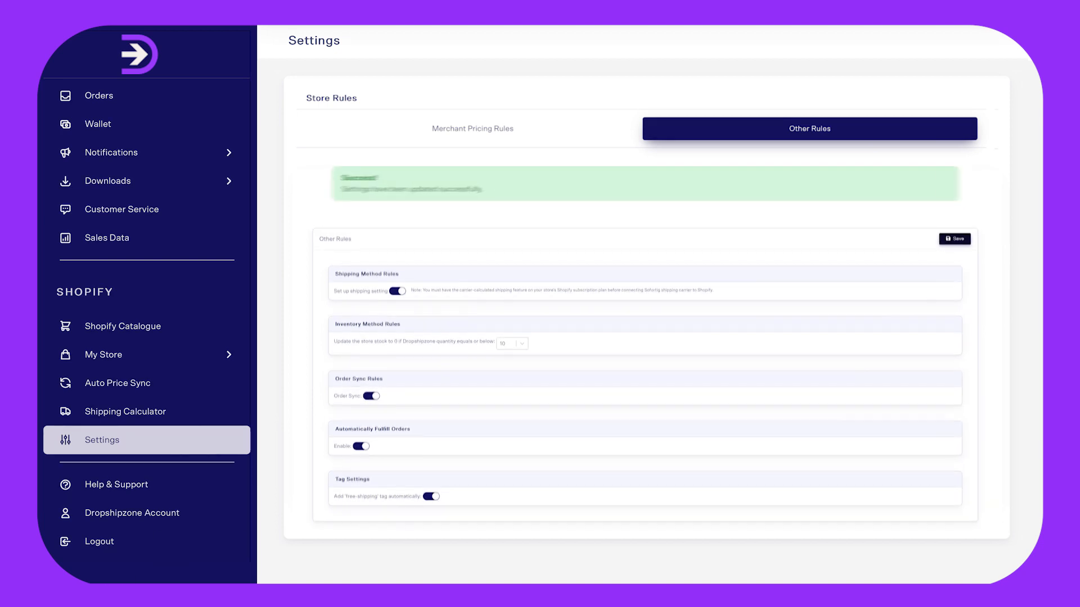
left_click(953, 240)
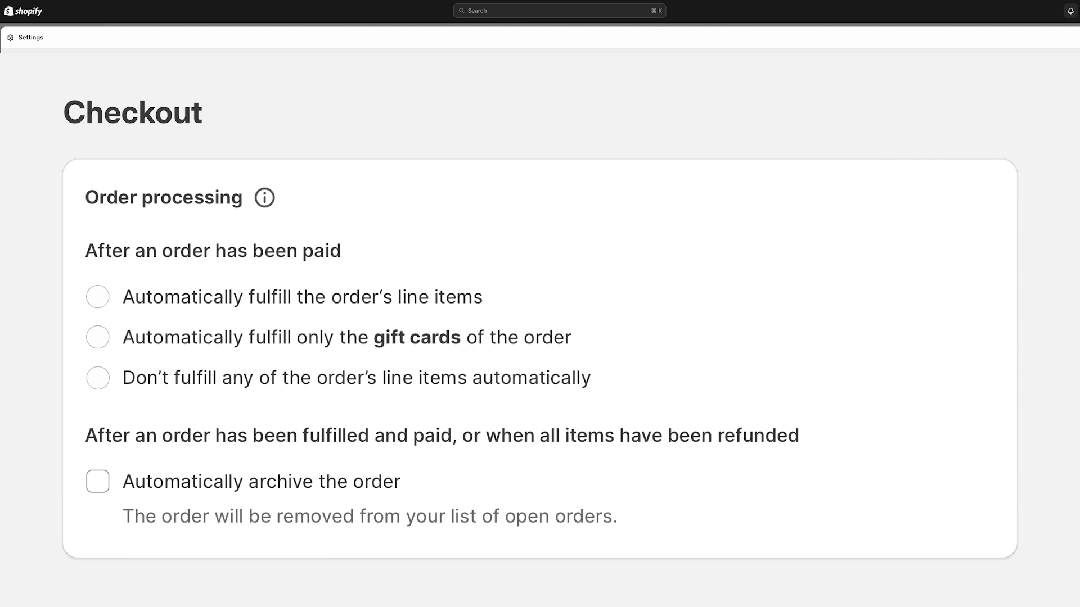
Choose 'Don't fulfill any of the order's line items automatically' for order processing
left_click(97, 377)
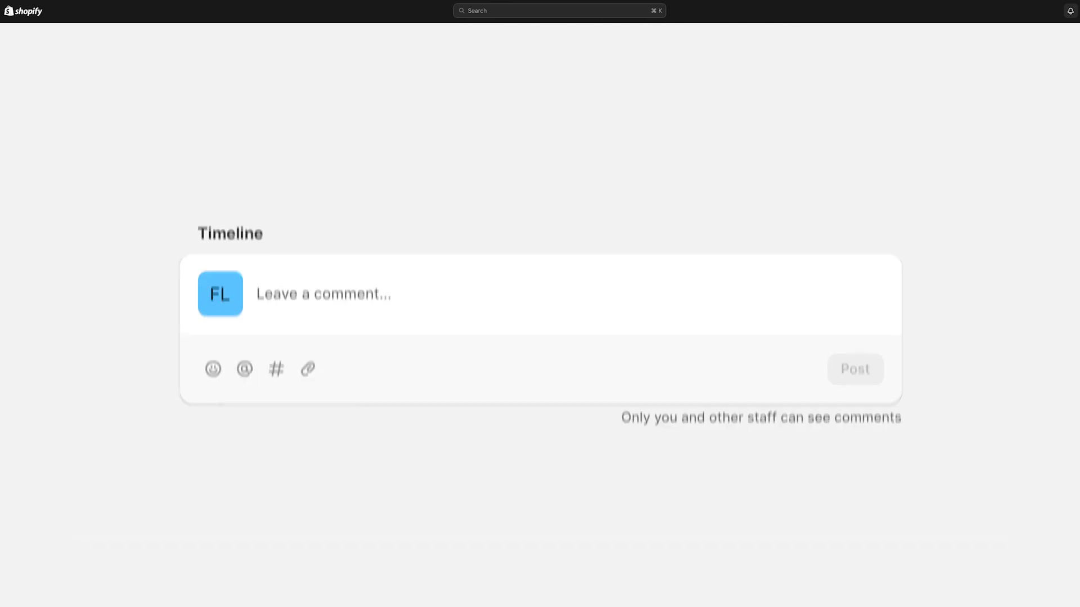
Scroll the order page toward its Timeline section
scroll("up", 3)
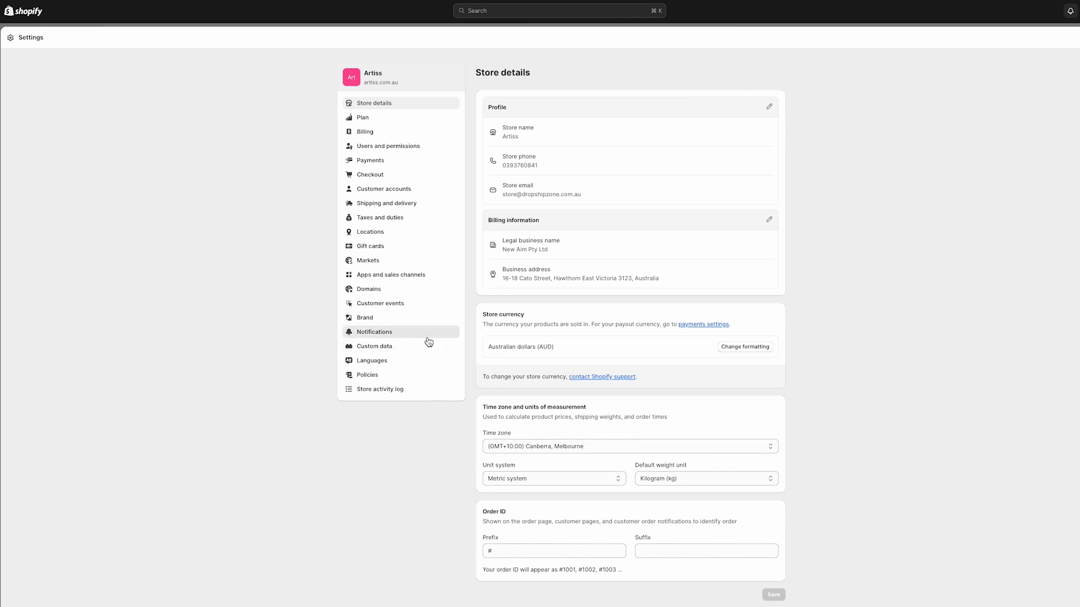
Go to Notifications in the Shopify settings sidebar
left_click(374, 332)
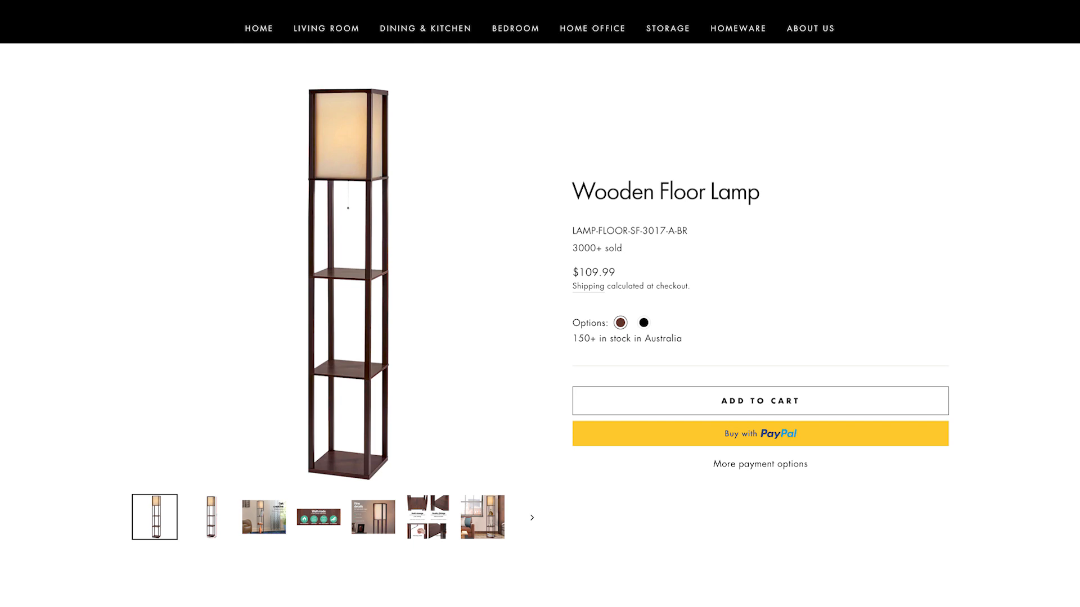
mouse_move(923, 592)
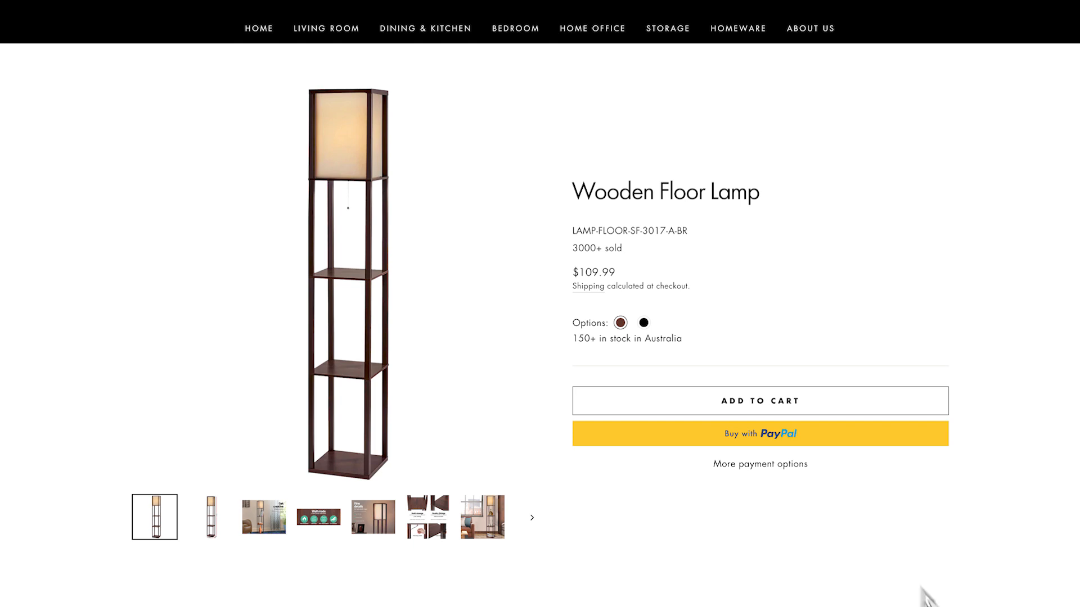